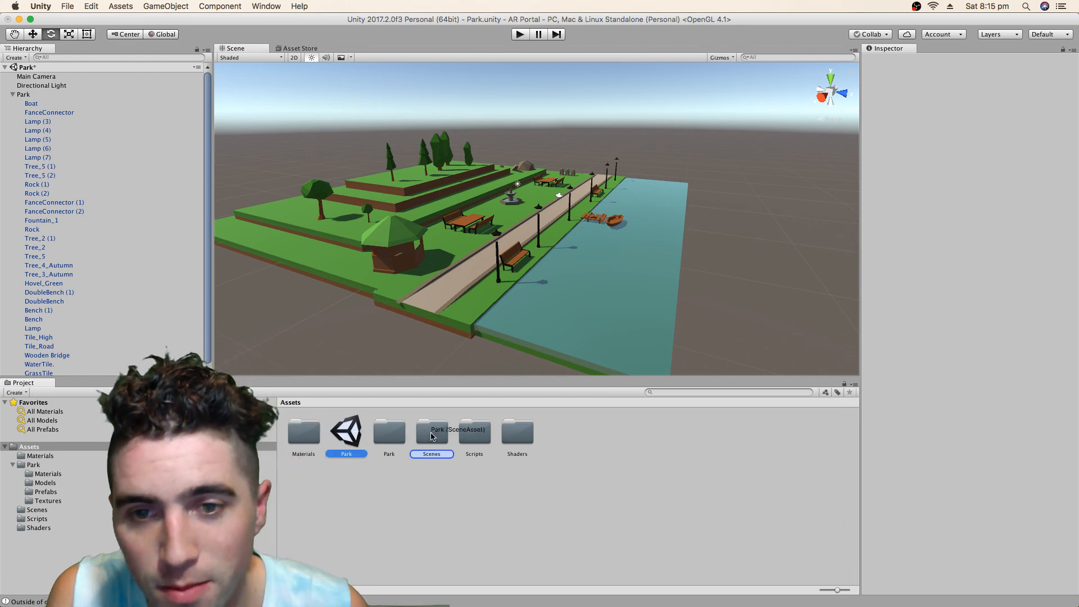
Open the Portal Test scene from the Scenes folder.
{"action": "double_click", "coordinate": [431, 430]}
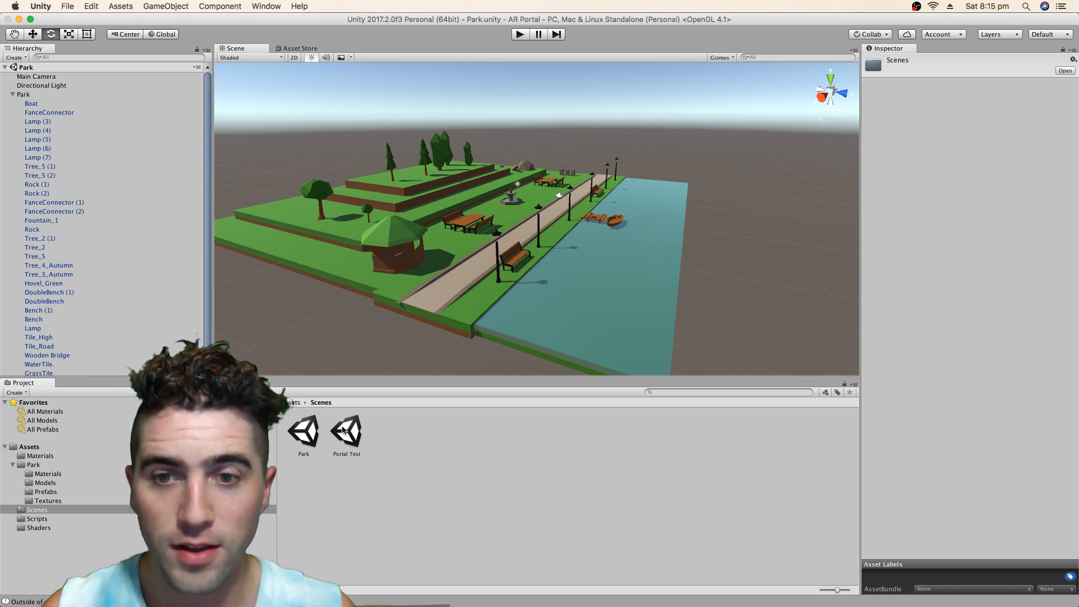
{"action": "left_click", "coordinate": [346, 429]}
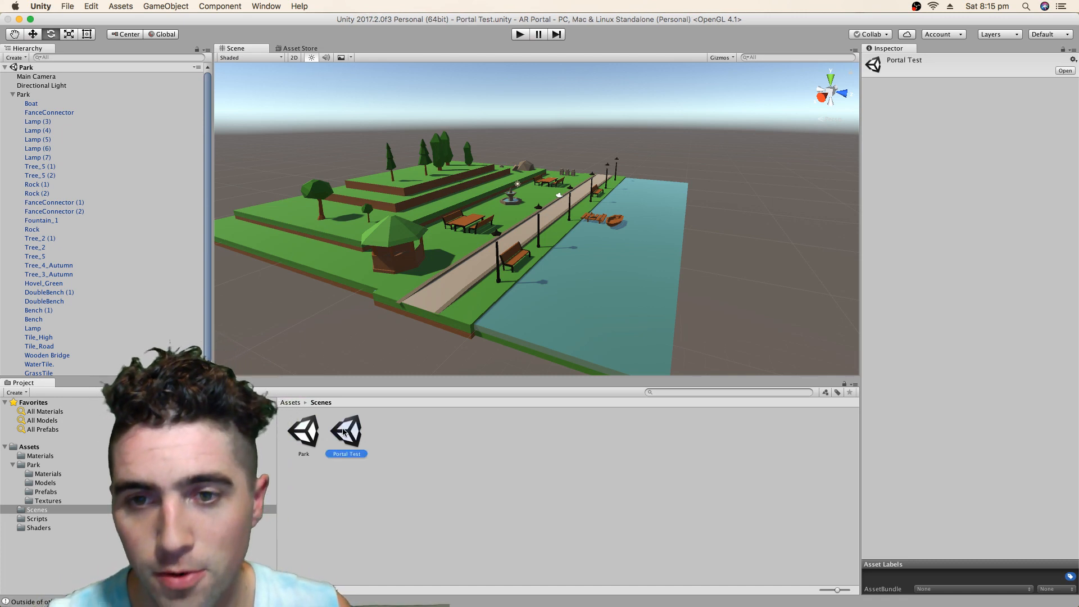
{"action": "double_click", "coordinate": [346, 430]}
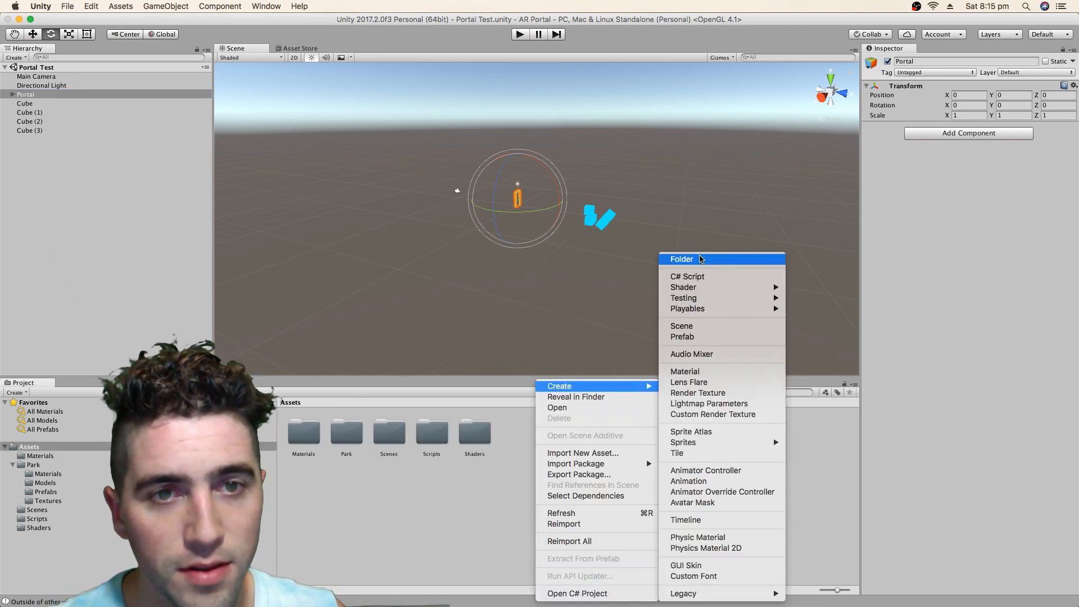
Create a Prefabs folder in Assets and save the Portal object into it as a prefab.
{"action": "left_click", "coordinate": [681, 259]}
{"action": "type", "text": "Prefabs"}
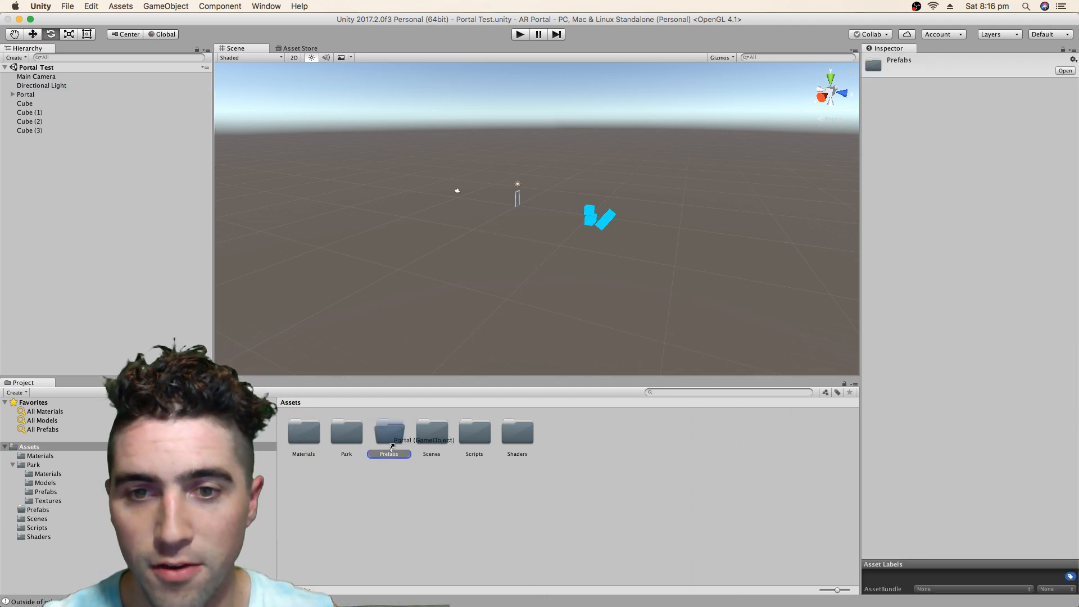
{"action": "double_click", "coordinate": [389, 429]}
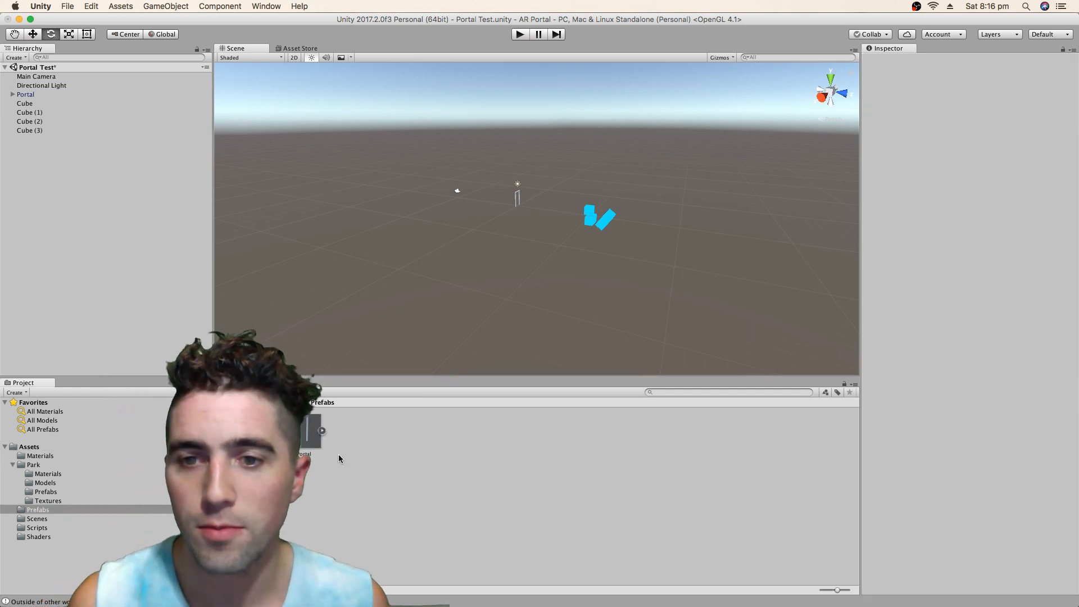
{"action": "left_click", "coordinate": [304, 432]}
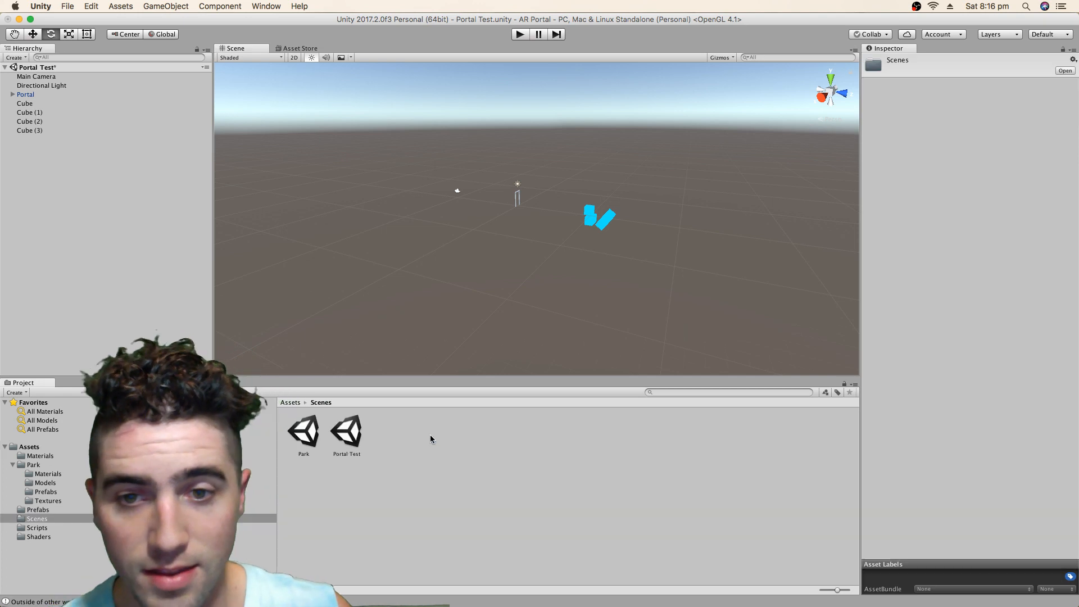
Open the Park scene, saving Portal Test changes, and place the Portal prefab on the path.
{"action": "double_click", "coordinate": [304, 430]}
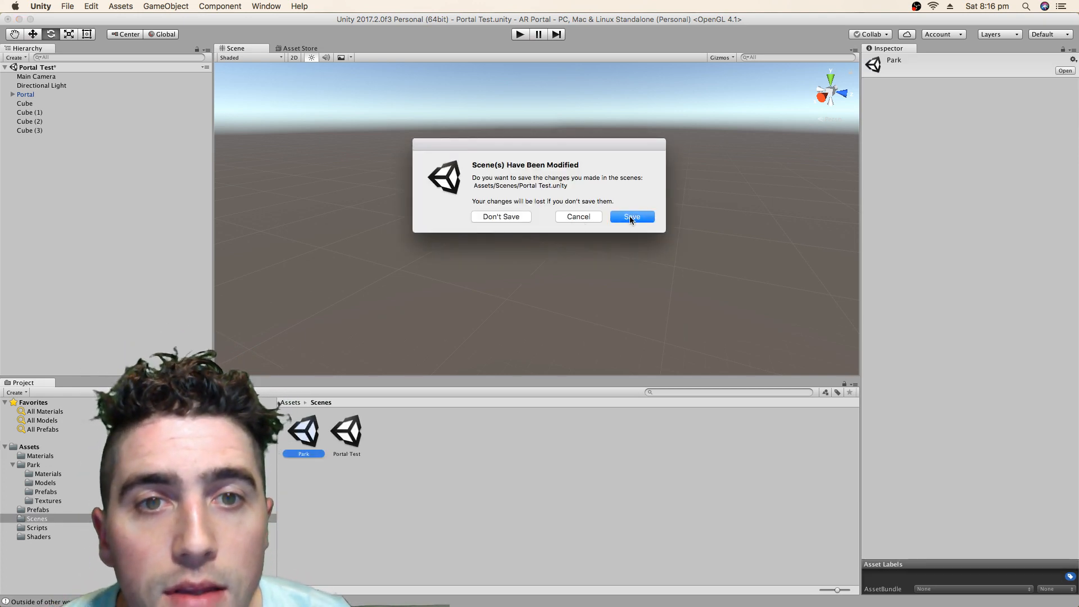
{"action": "left_click", "coordinate": [631, 216]}
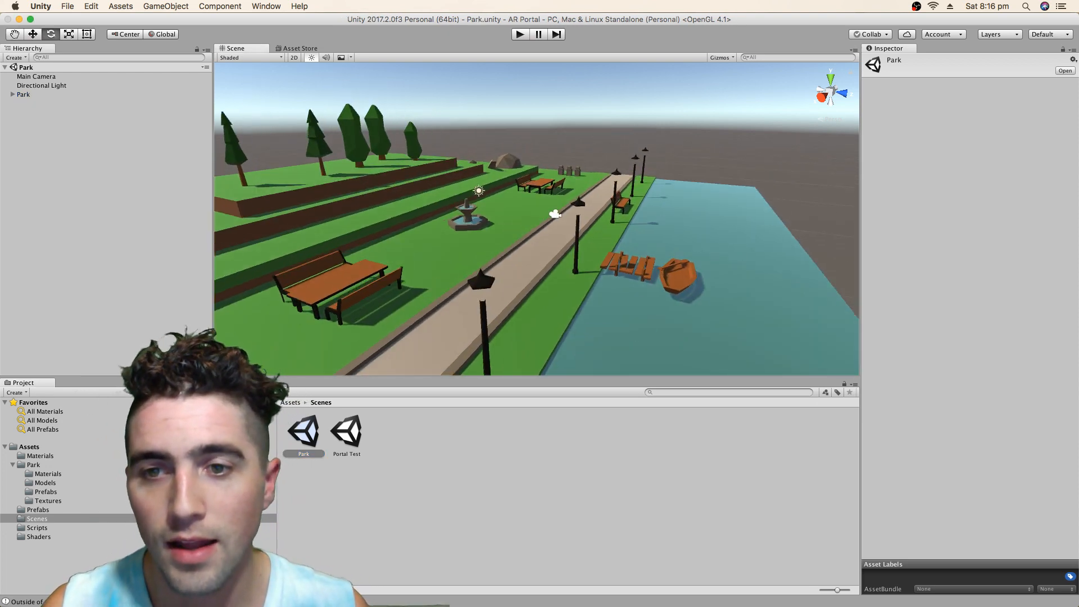
{"action": "left_click", "coordinate": [290, 402]}
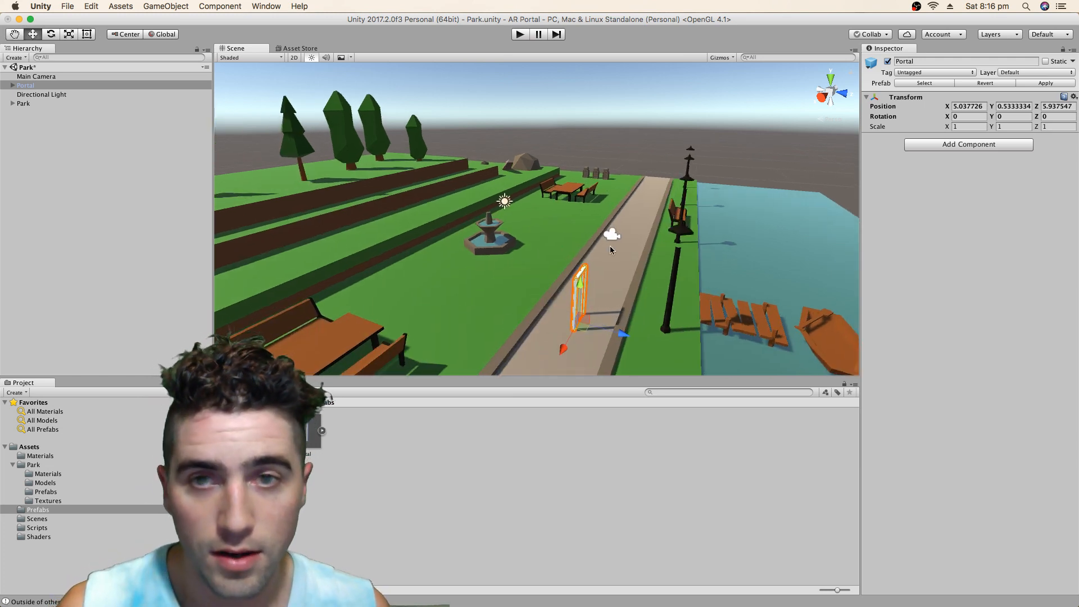
Position Main Camera near the fountain, facing the portal on the path.
{"action": "left_click", "coordinate": [25, 85]}
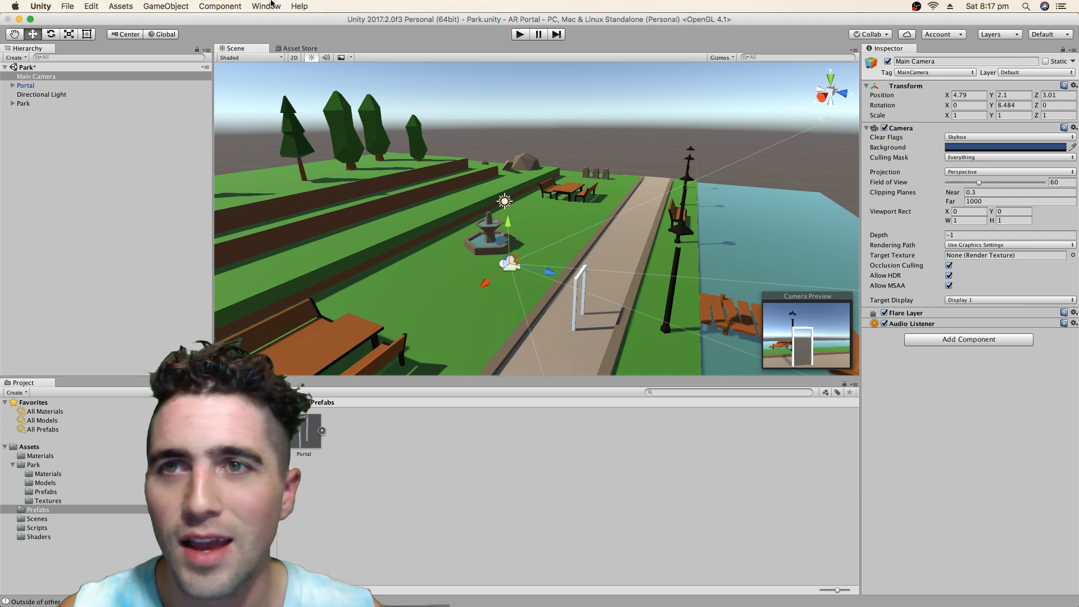
Switch to an editor layout showing Scene and Game views side by side.
{"action": "left_click", "coordinate": [996, 34]}
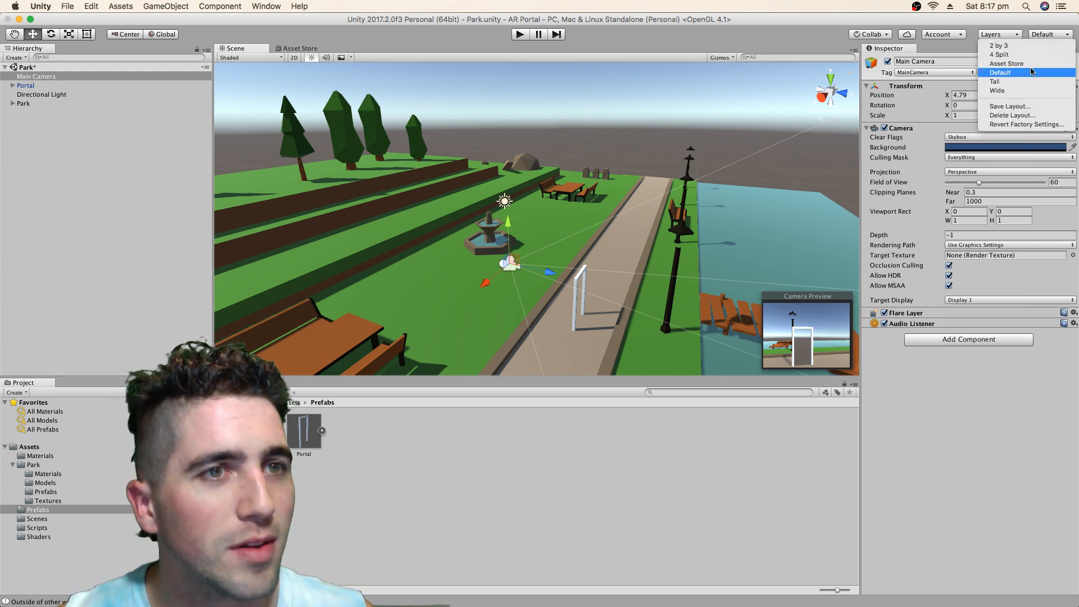
{"action": "left_click", "coordinate": [998, 46]}
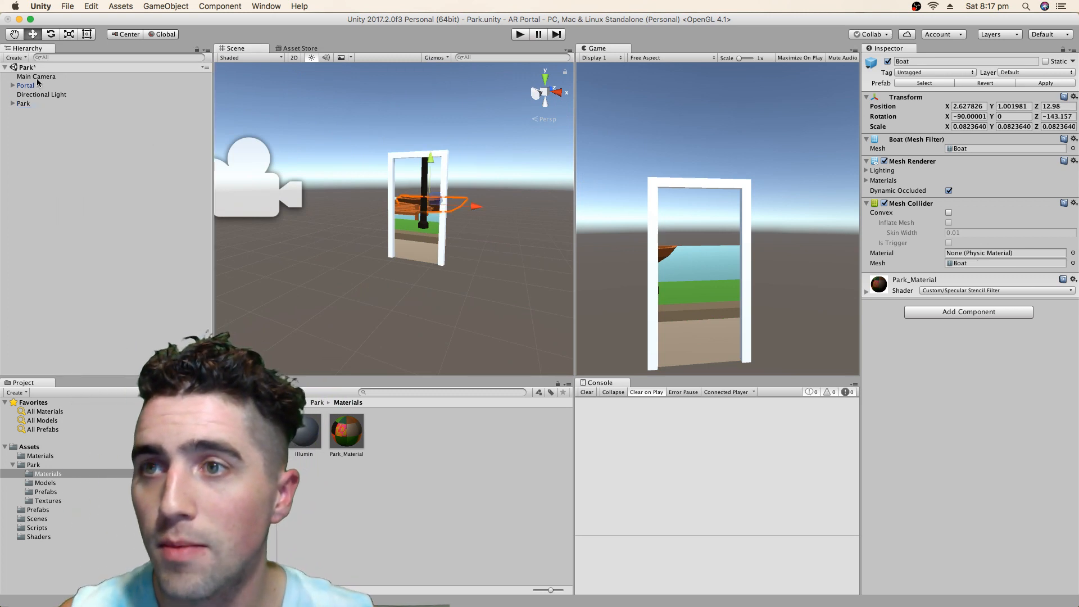
Add Camera Controller to Main Camera and assign Illumin and Park_Material to PortalWindow's transport.
{"action": "left_click", "coordinate": [35, 76]}
{"action": "type", "text": "p"}
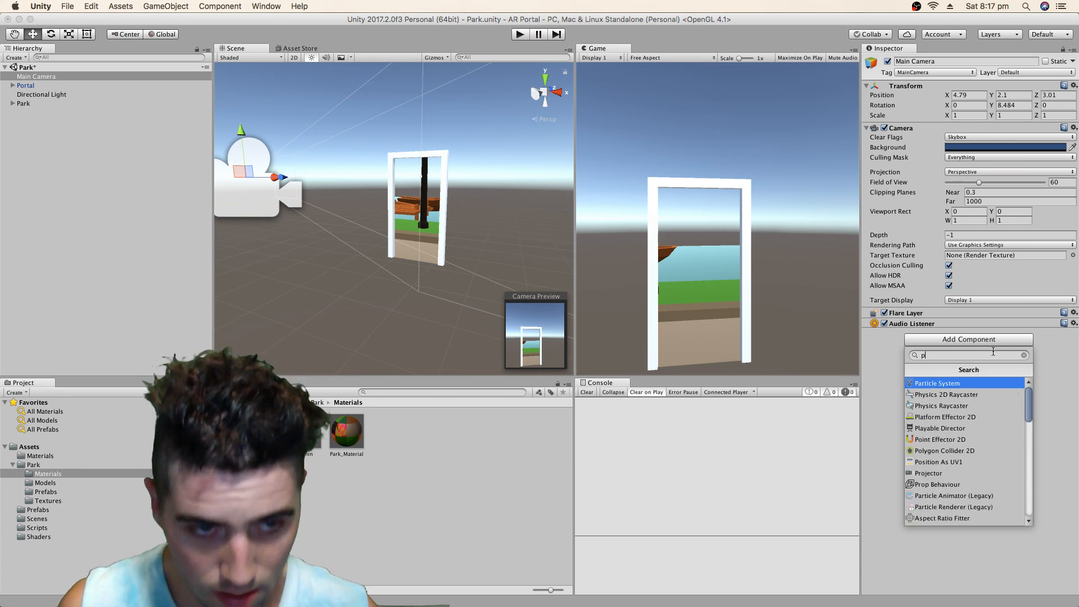
{"action": "left_click", "coordinate": [1024, 354]}
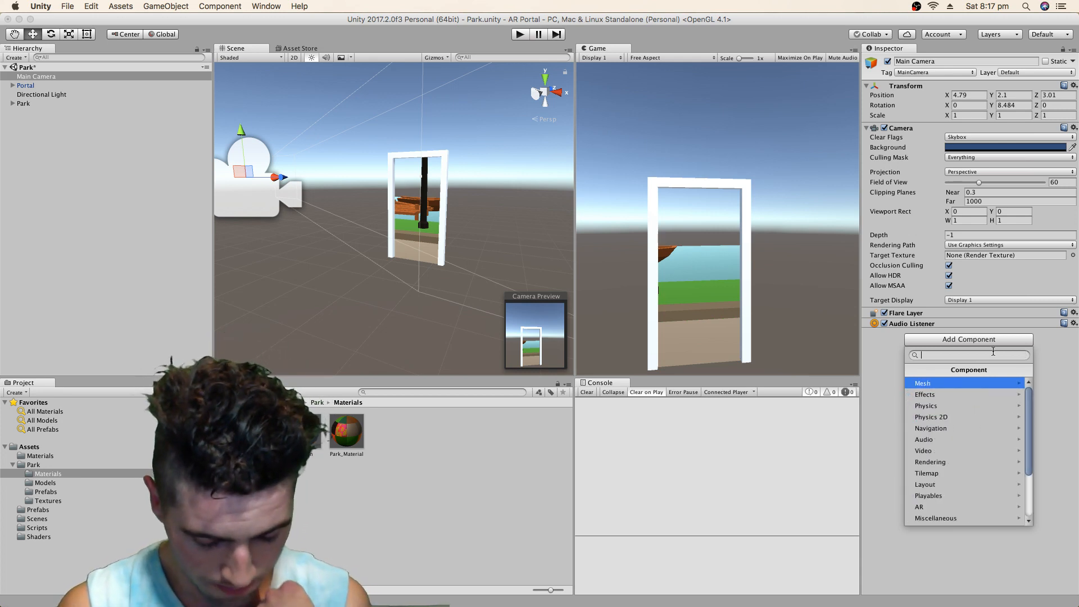
{"action": "type", "text": "ca"}
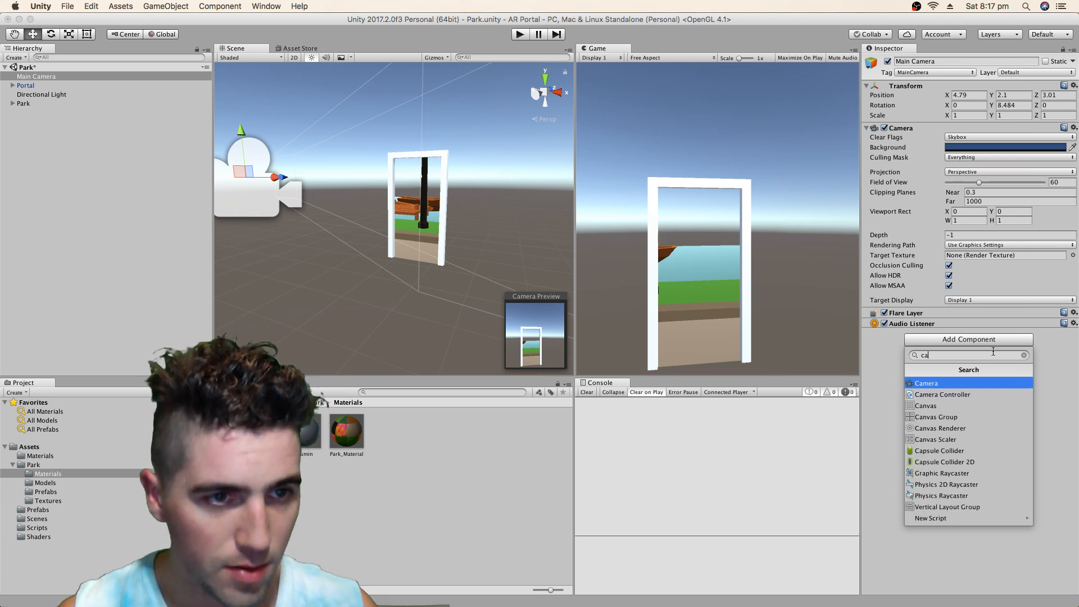
{"action": "left_click", "coordinate": [941, 395]}
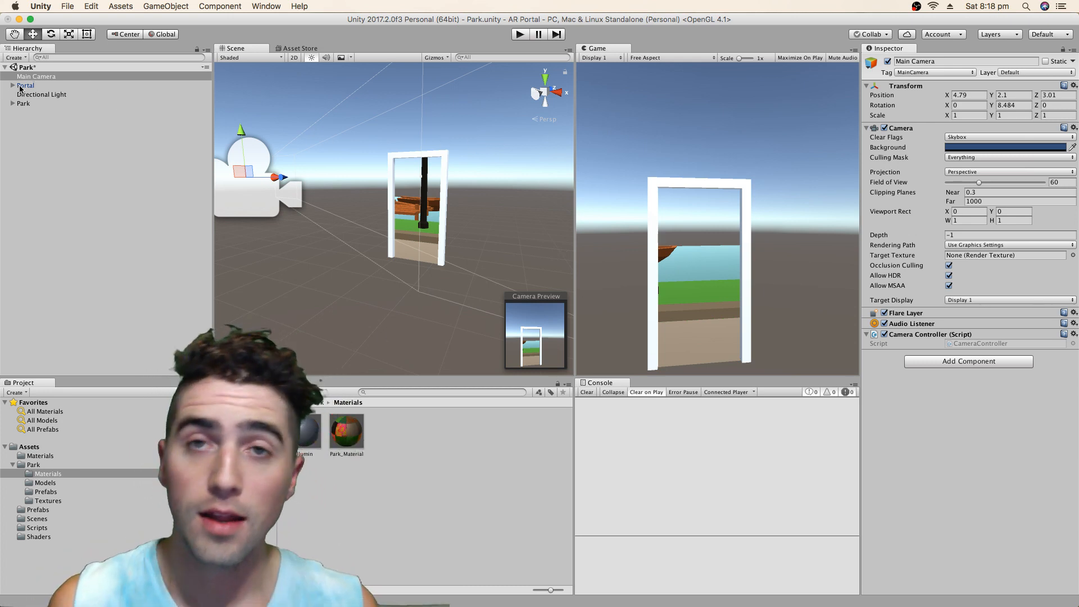
{"action": "left_click", "coordinate": [45, 121]}
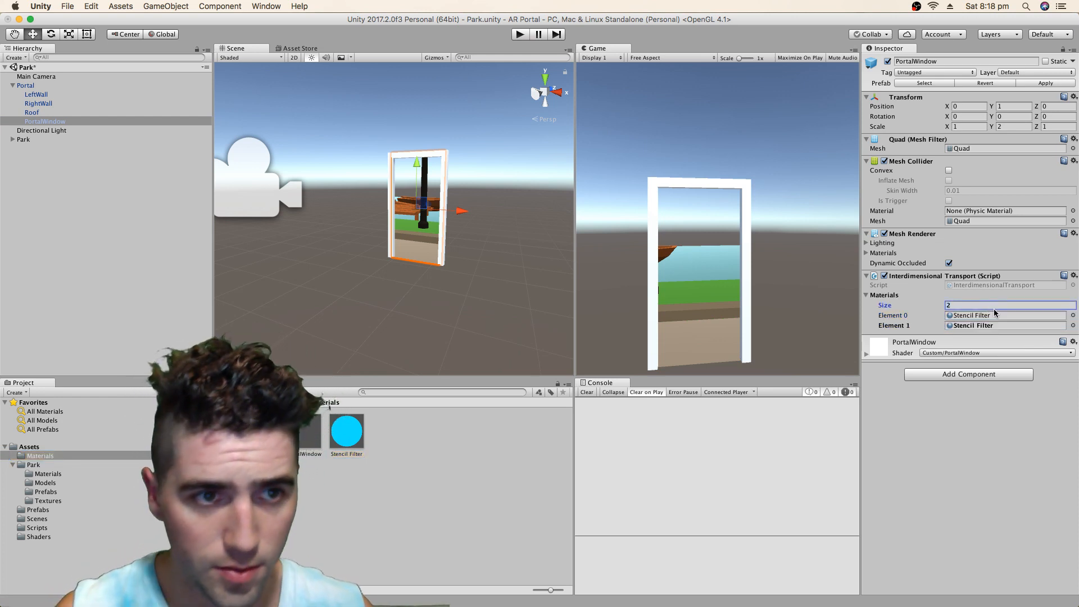
{"action": "left_click", "coordinate": [1072, 316]}
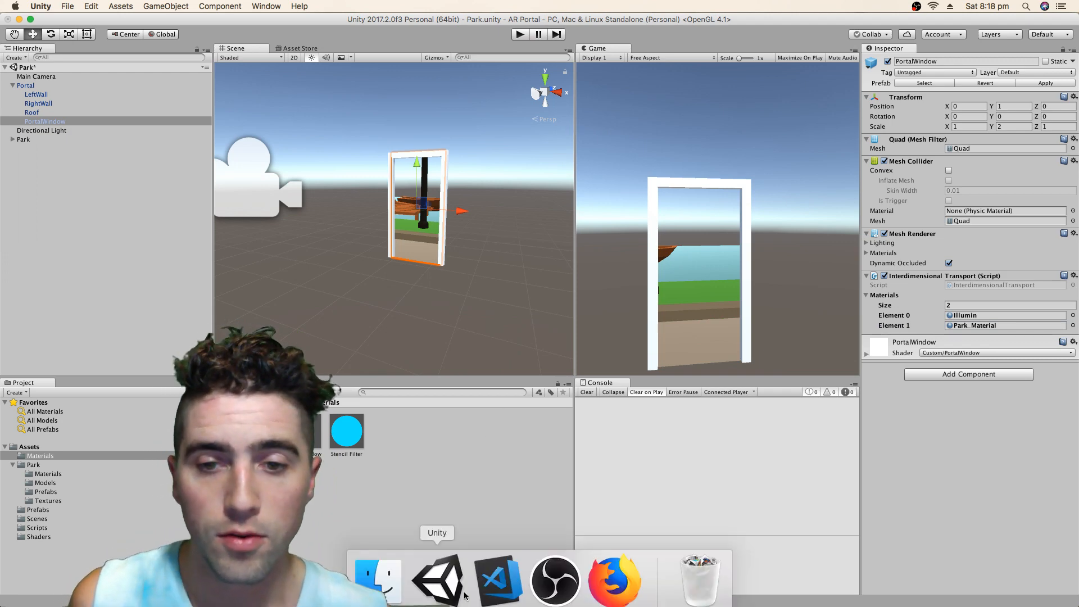
Compare the Standard and Specular Stencil Filter shaders' _StencilTest blocks, then return to Unity.
{"action": "left_click", "coordinate": [498, 578]}
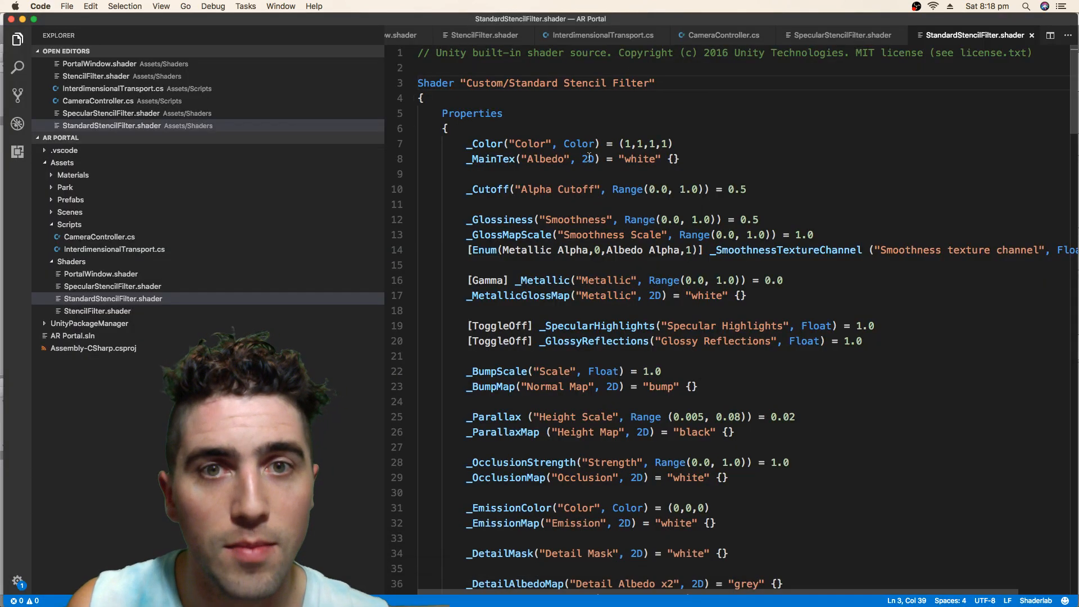
{"action": "left_click", "coordinate": [839, 35]}
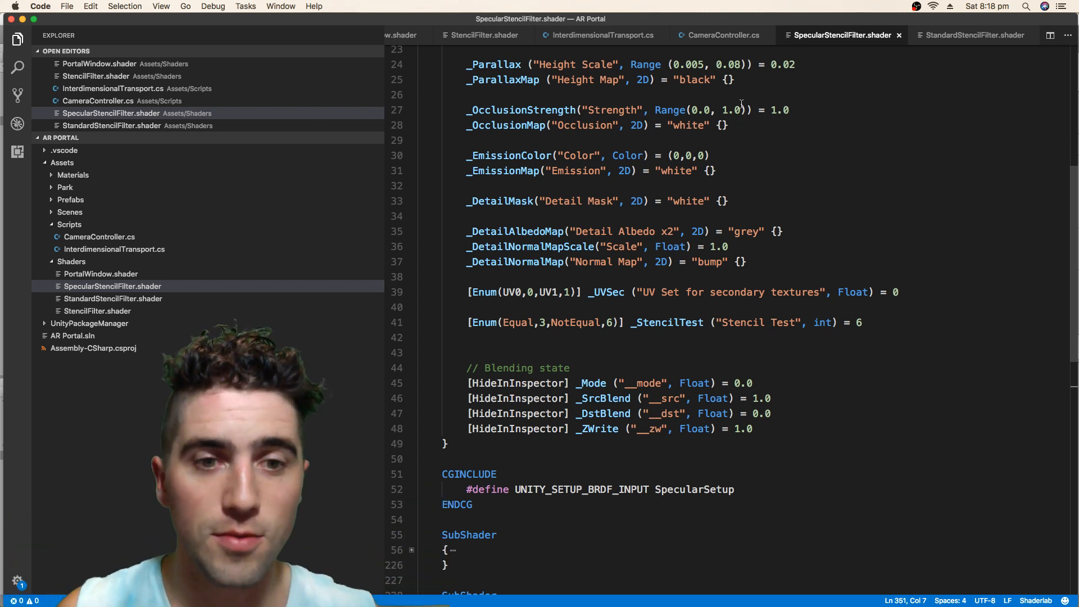
{"action": "double_click", "coordinate": [665, 322]}
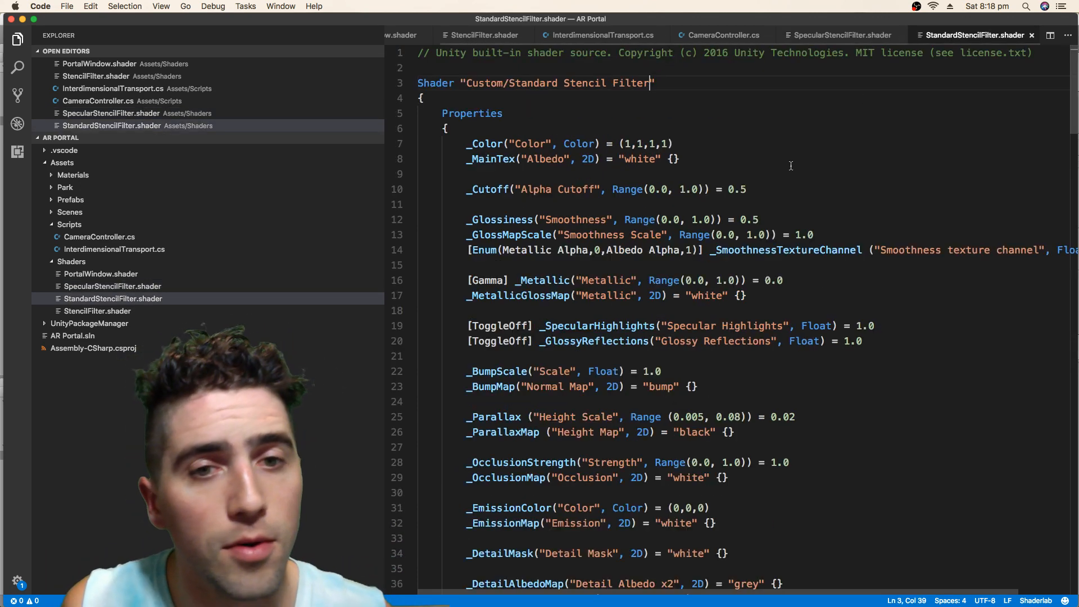
{"action": "scroll", "scroll_direction": "down", "scroll_amount": 3}
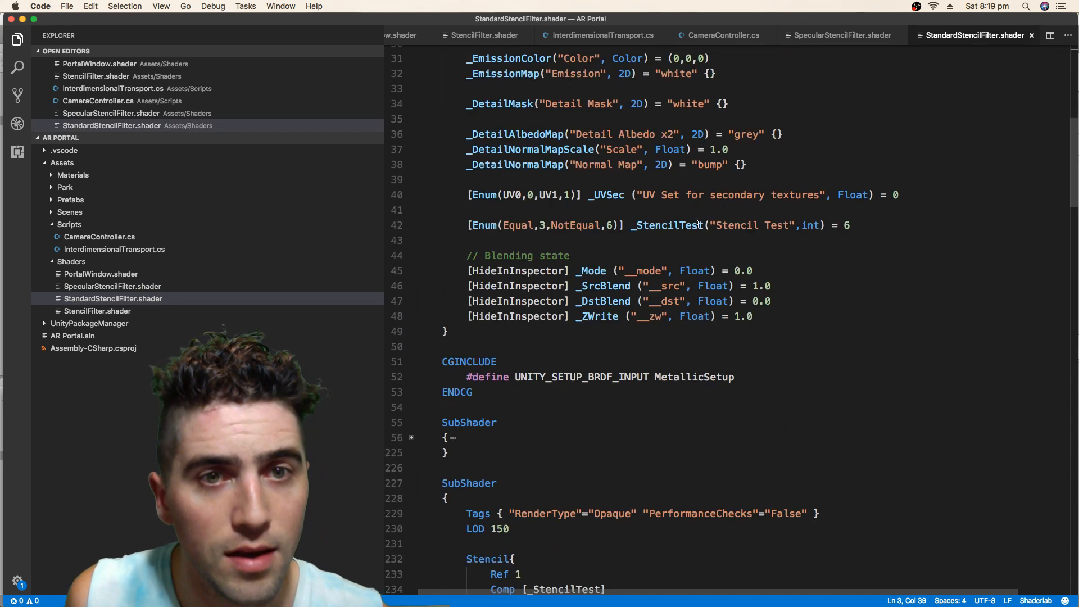
{"action": "right_click", "coordinate": [564, 593]}
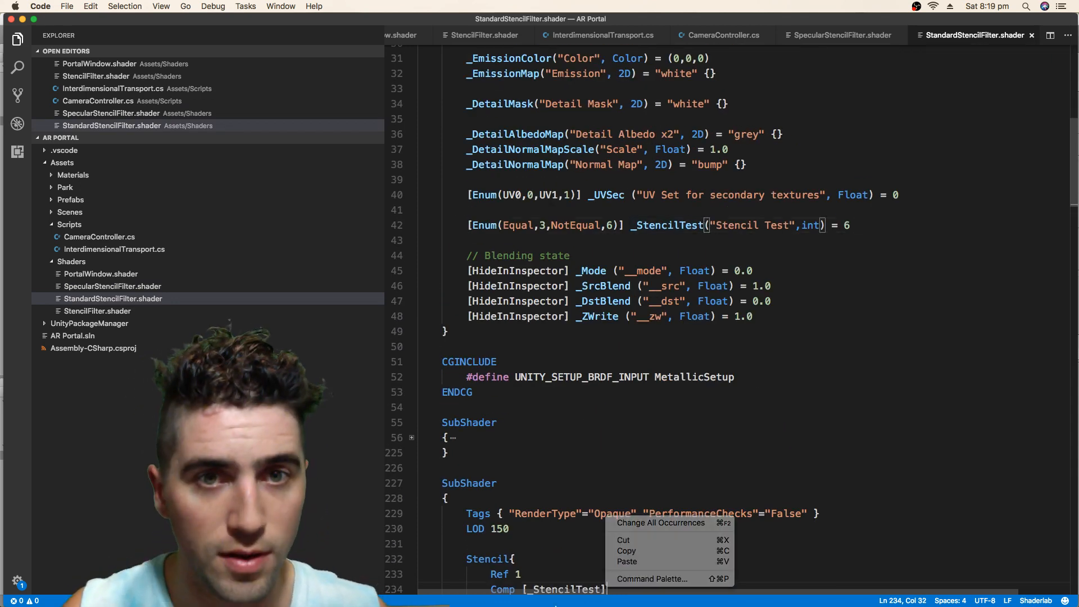
{"action": "left_click", "coordinate": [701, 224]}
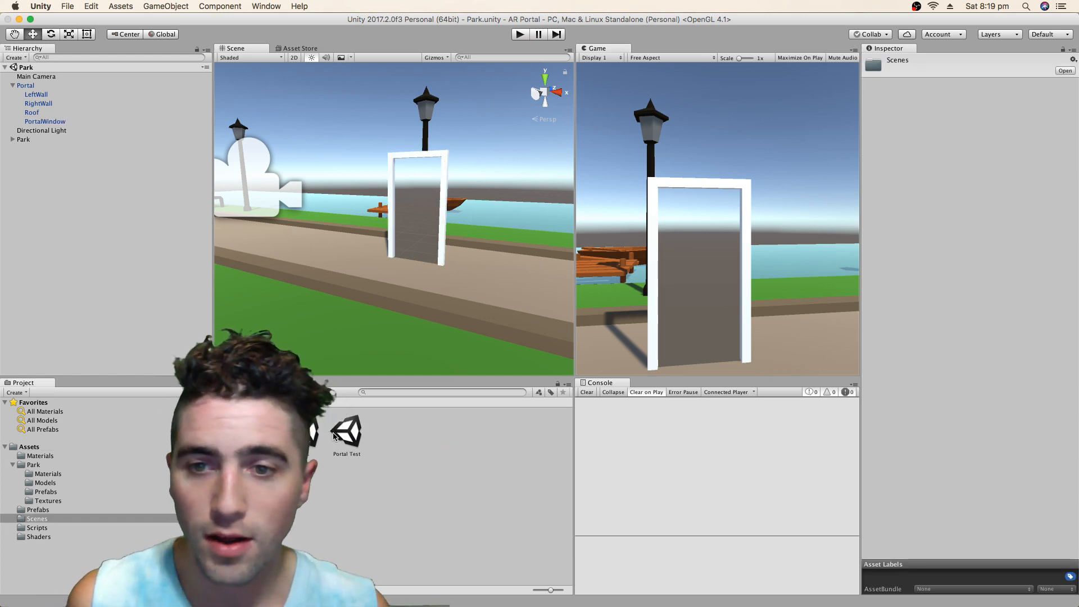
Visit Portal Test, reopen Park, and save Main Camera as a prefab in Prefabs.
{"action": "double_click", "coordinate": [346, 430]}
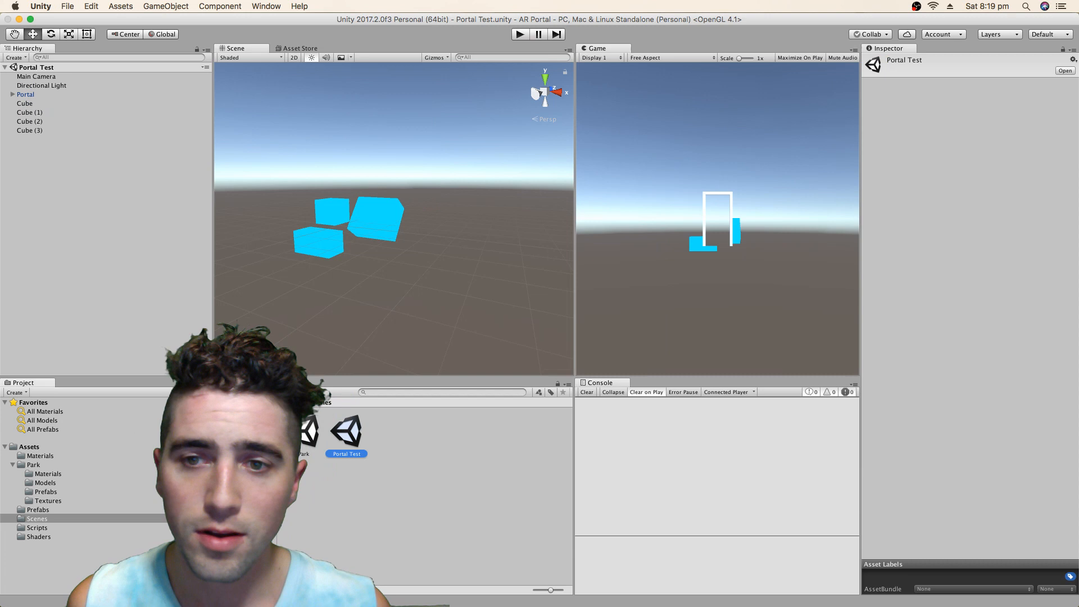
{"action": "left_click", "coordinate": [38, 509]}
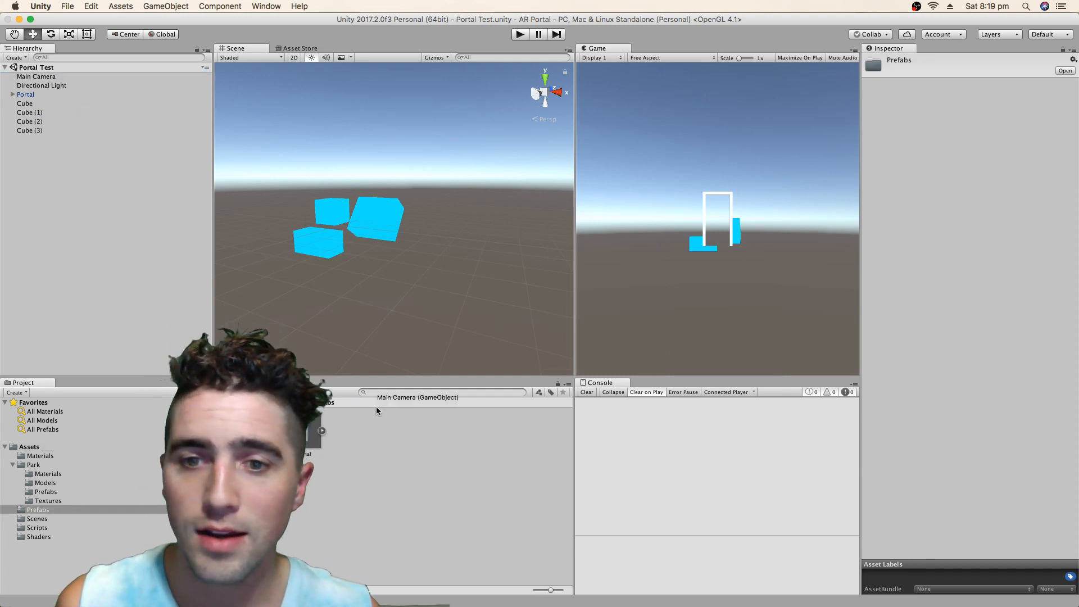
{"action": "left_click", "coordinate": [36, 76]}
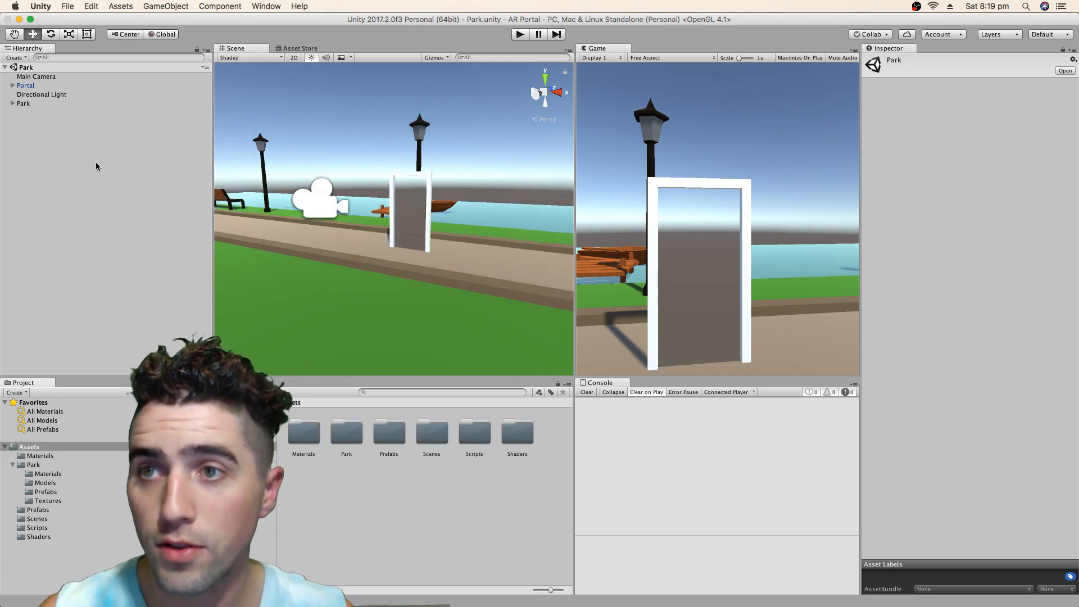
{"action": "left_click", "coordinate": [37, 77]}
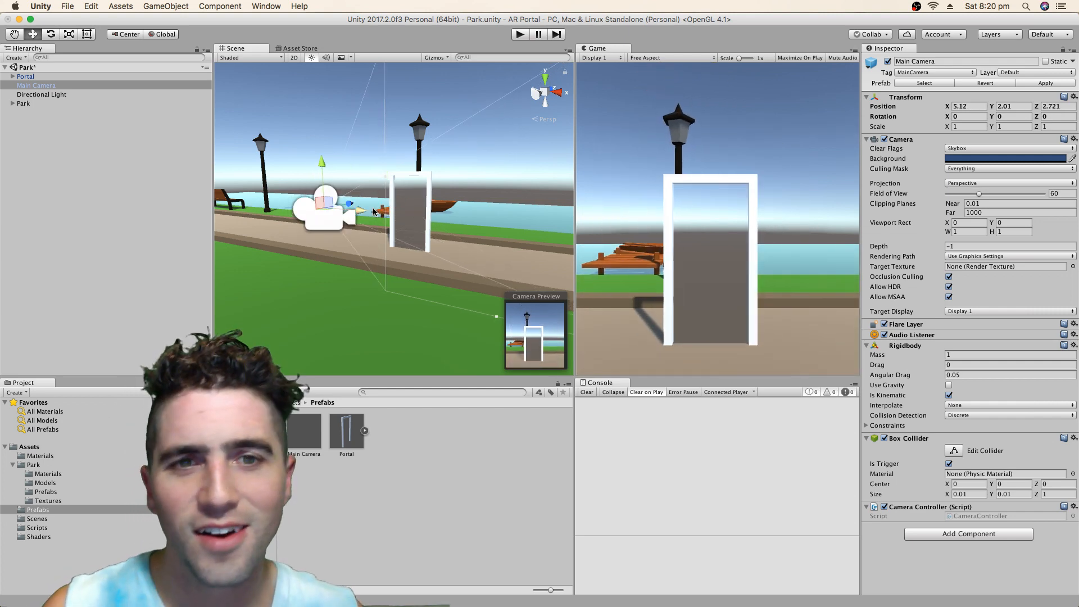
Test the portal in play mode, logging 'Outside of other world', then open a Firefox tab.
{"action": "left_click", "coordinate": [519, 34]}
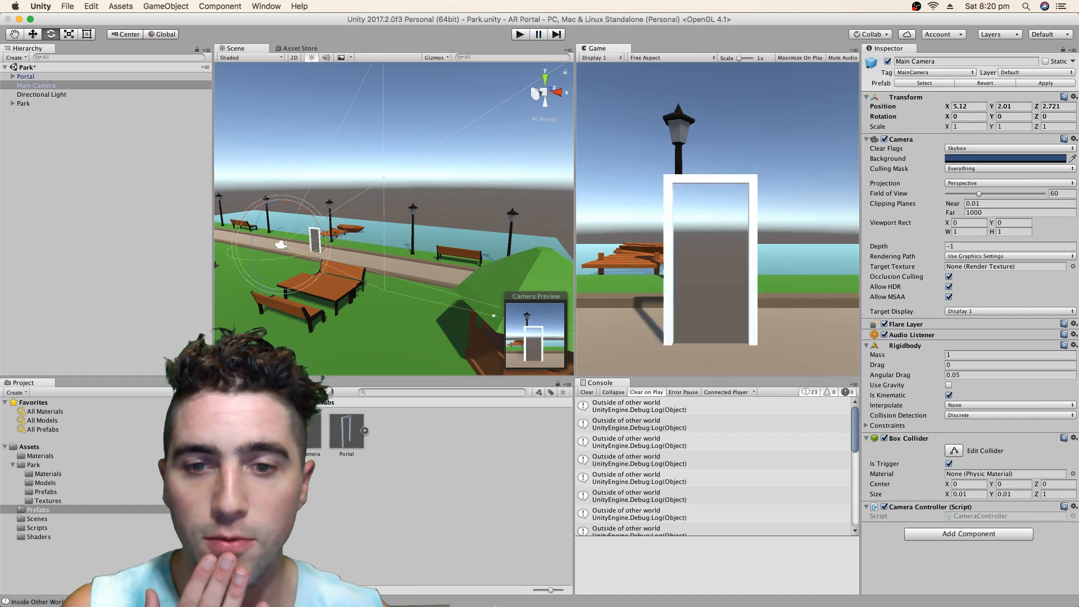
{"action": "left_click", "coordinate": [613, 571]}
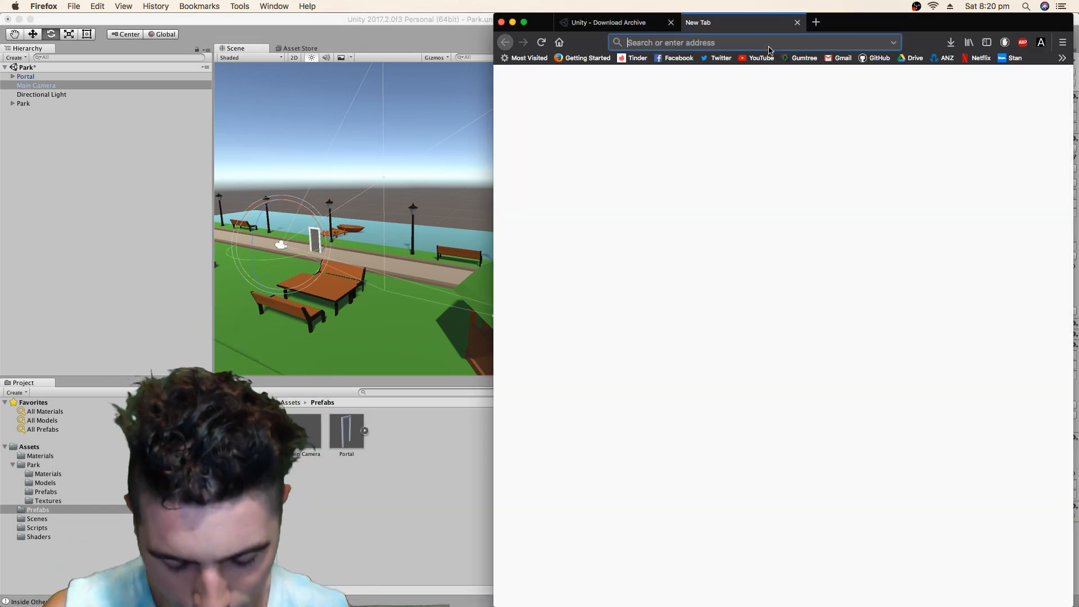
Search Google for 'unity cull' in Firefox and return to Unity.
{"action": "type", "text": "unity cull"}
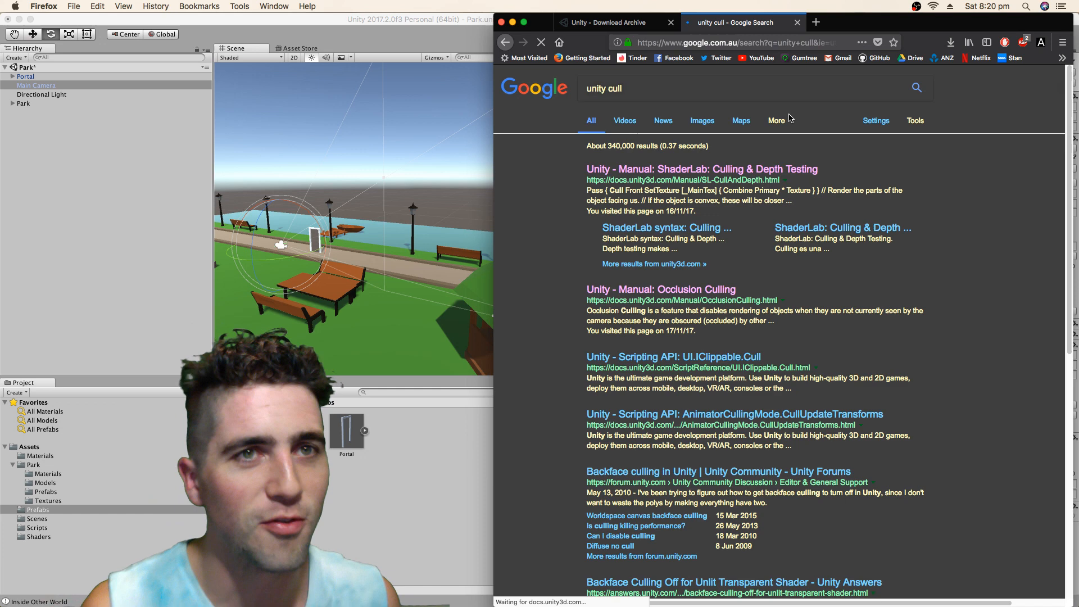
{"action": "left_click", "coordinate": [701, 168]}
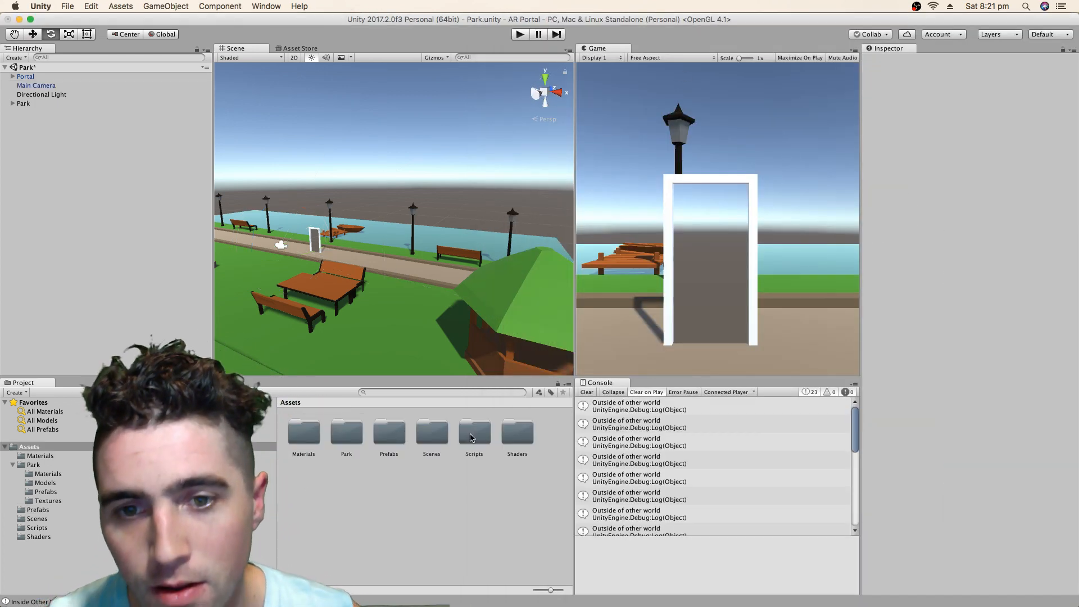
Add 'Cull off' below ColorMask in the PortalWindow shader, then inspect the boat in play mode.
{"action": "double_click", "coordinate": [517, 433]}
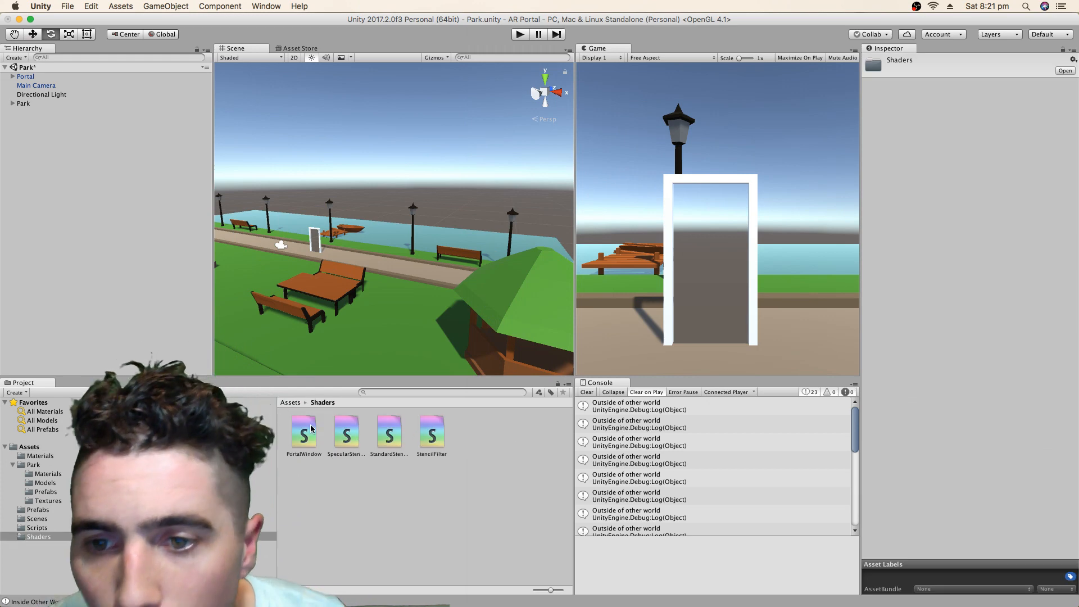
{"action": "left_click", "coordinate": [303, 430]}
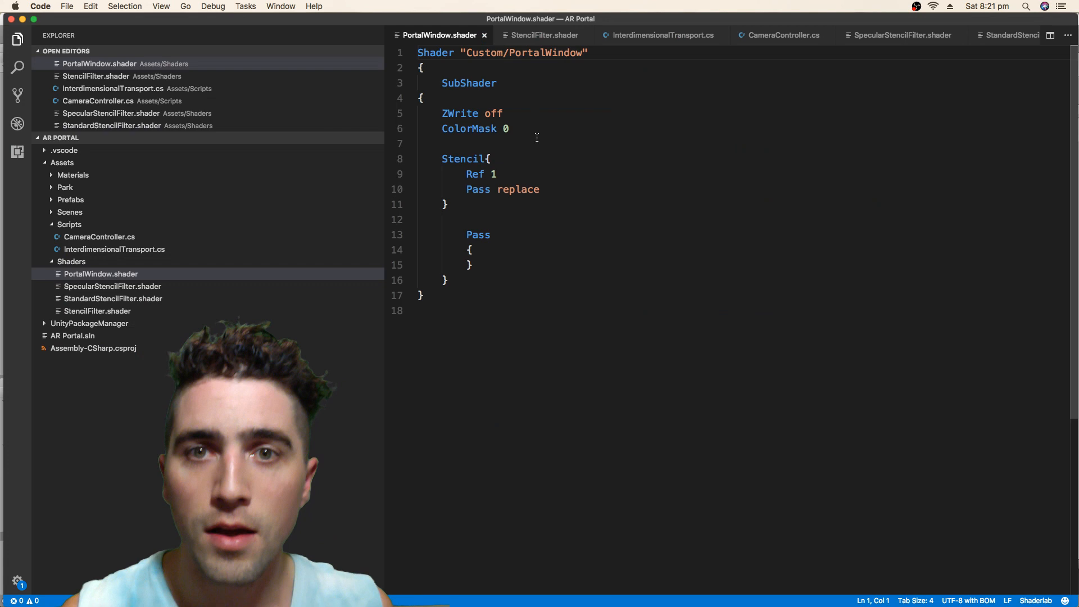
{"action": "key", "text": "enter"}
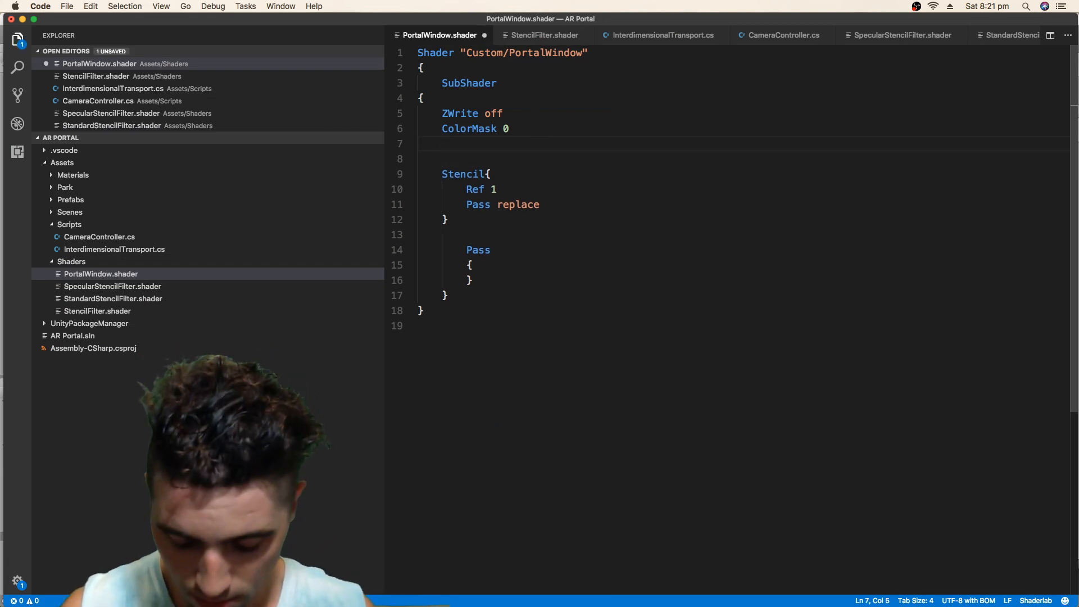
{"action": "type", "text": "Cull off"}
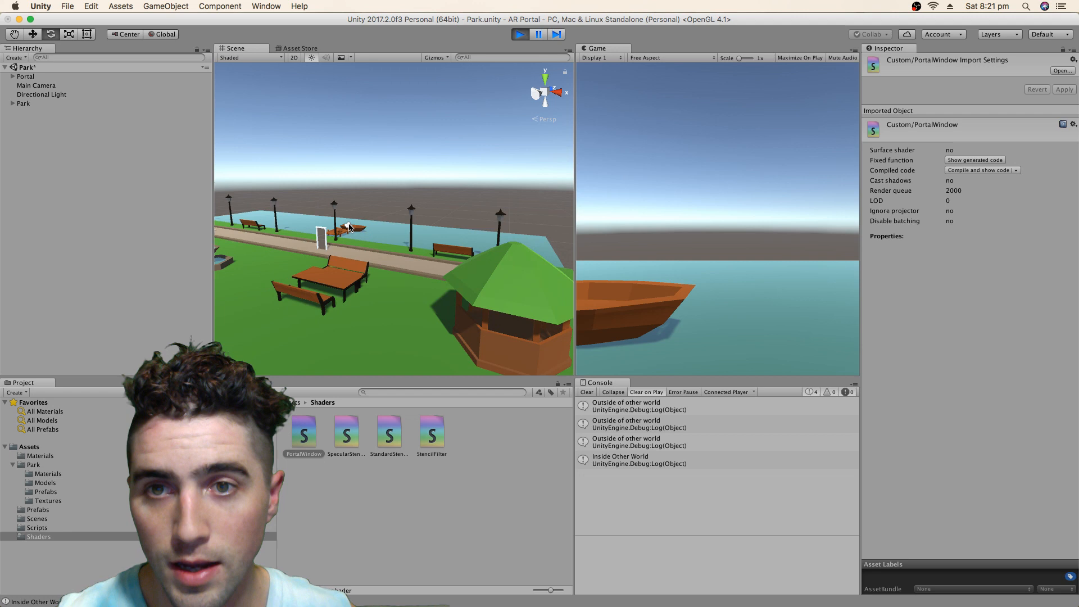
{"action": "left_click", "coordinate": [350, 227]}
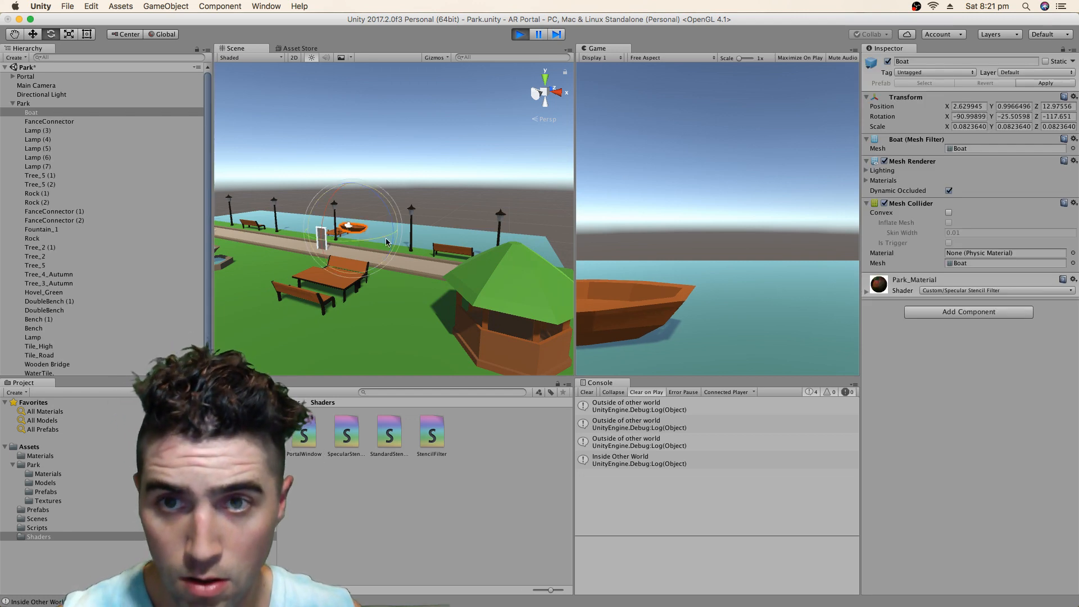